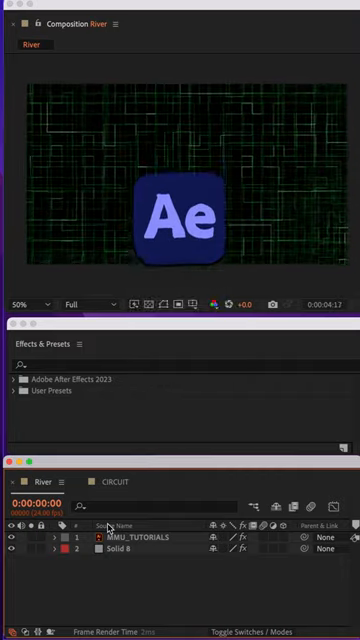
- List the background animation presets, including Circuit, for the CIRCUIT composition's solid
left_click(108, 482)
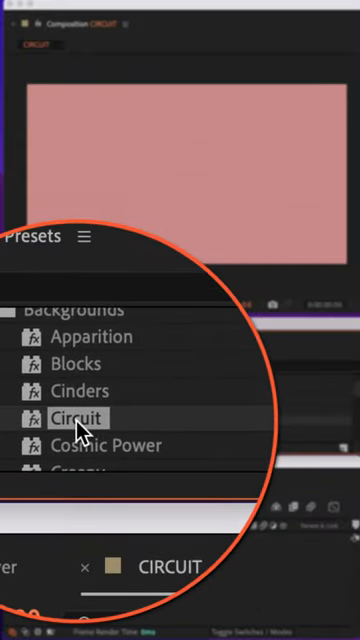
- Apply the Circuit background preset to the solid, filling the composition with green circuit lines
double_click(76, 416)
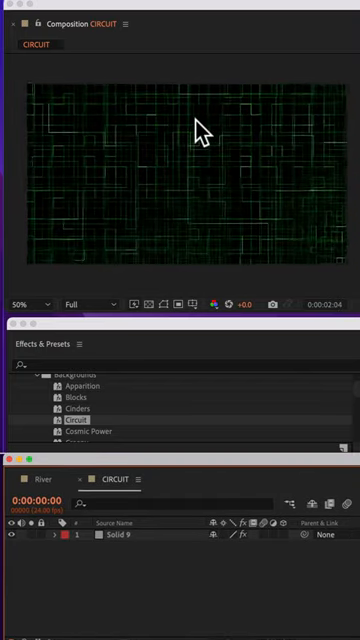
mouse_move(62, 318)
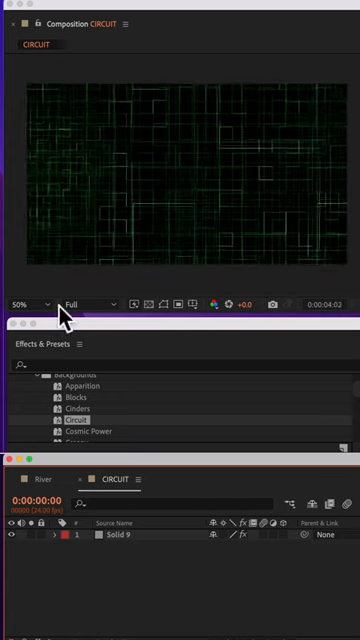